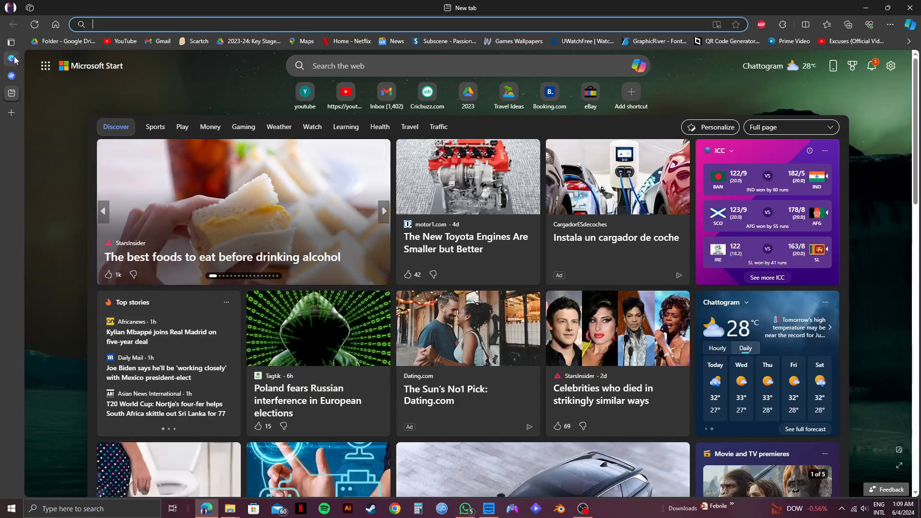
Step: Switch to the 'Home - Canva' tab from Edge's vertical tabs pane
{"action": "left_click", "coordinate": [11, 58]}
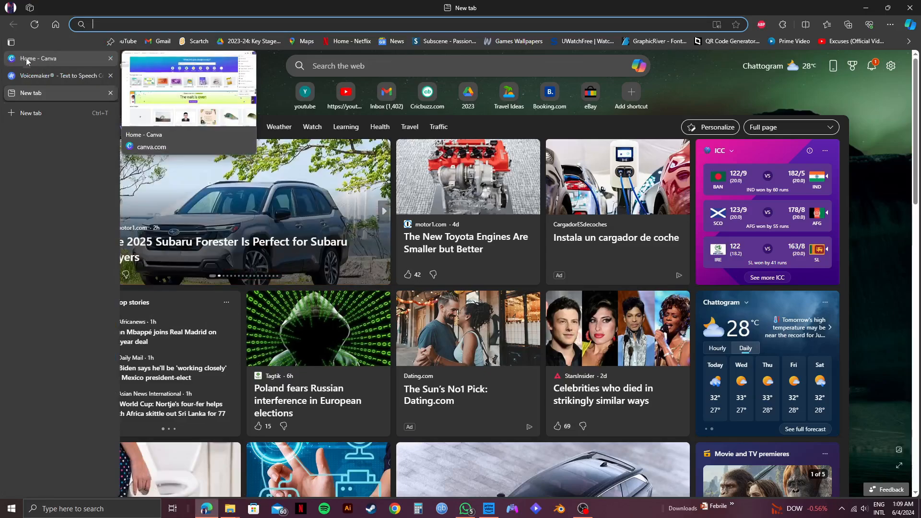
{"action": "left_click", "coordinate": [58, 58]}
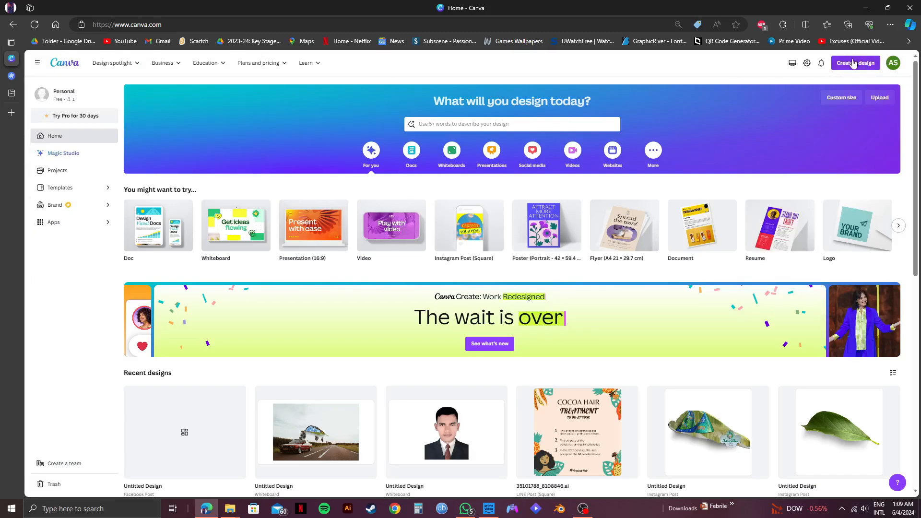
Step: Create a new 'Instagram Post (Square)' design from the suggested design types
{"action": "left_click", "coordinate": [856, 63]}
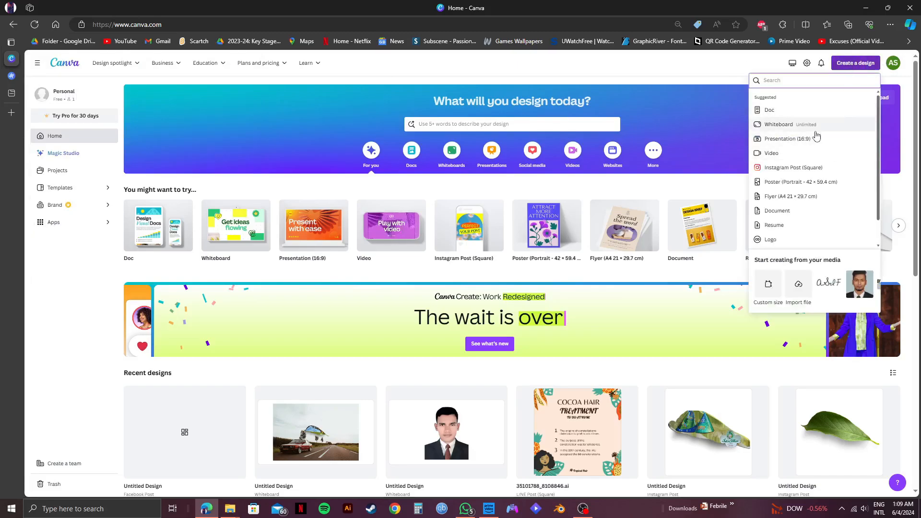
{"action": "mouse_move", "coordinate": [798, 167]}
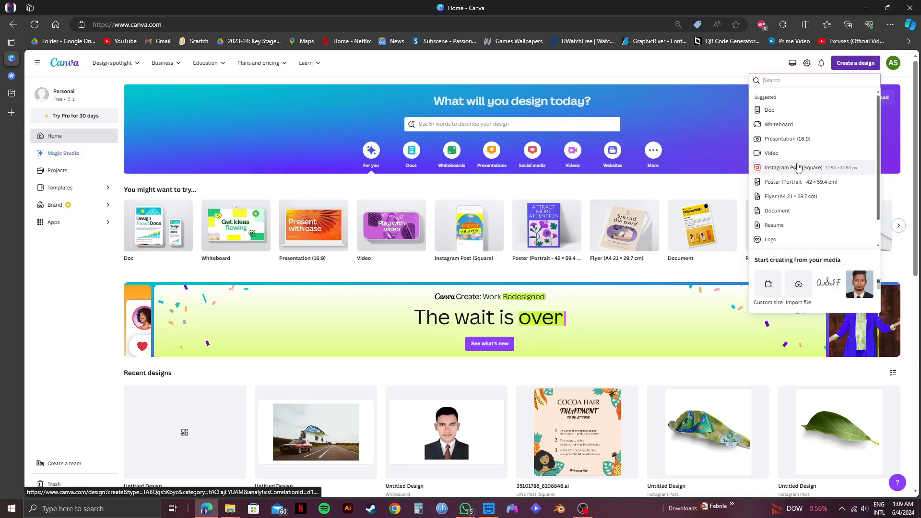
{"action": "left_click", "coordinate": [790, 167]}
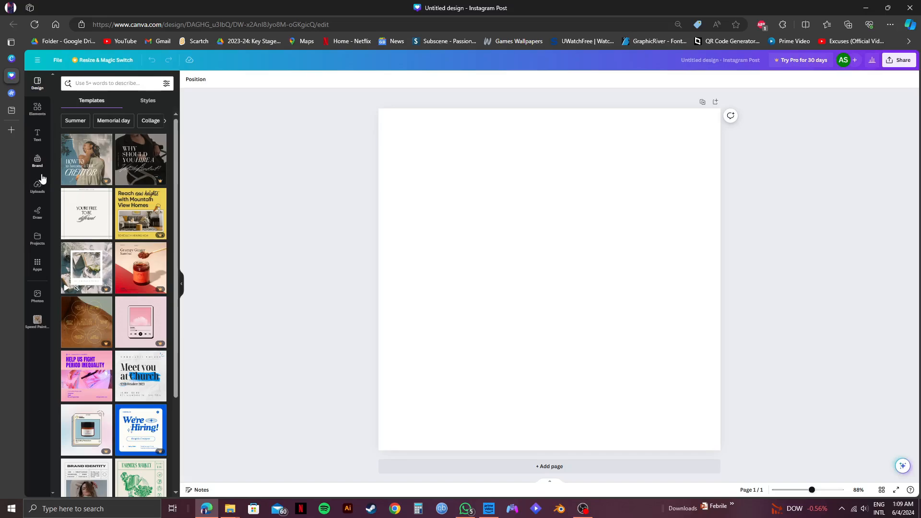
Step: Add the first uploaded hand-drawing video from Uploads > Videos to the page, then deselect it
{"action": "left_click", "coordinate": [37, 186]}
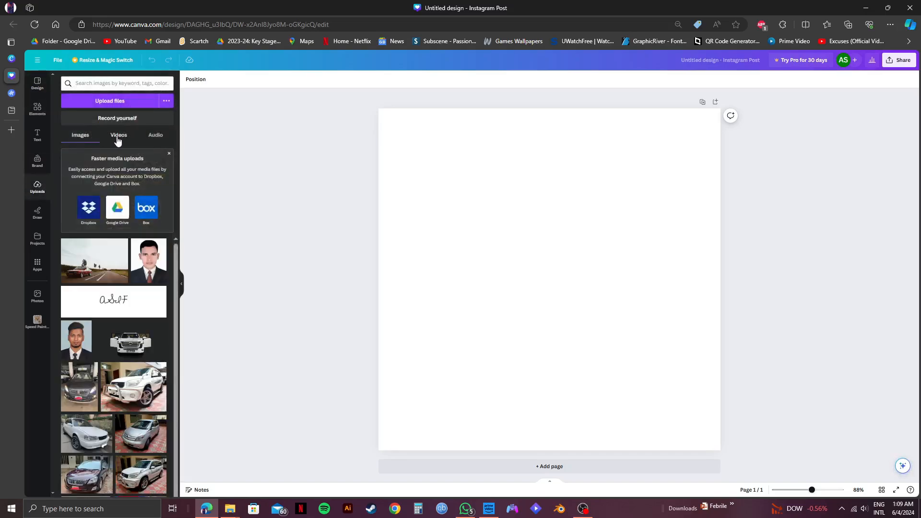
{"action": "left_click", "coordinate": [118, 135]}
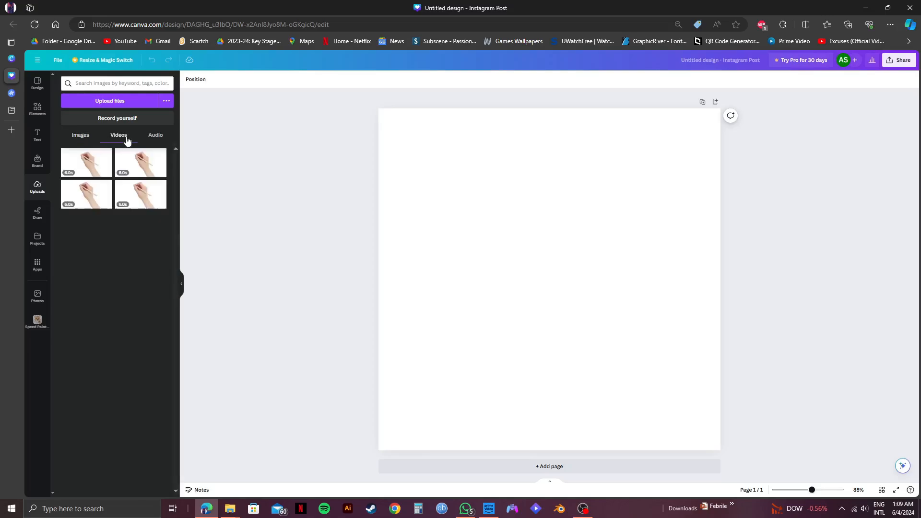
{"action": "mouse_move", "coordinate": [70, 159]}
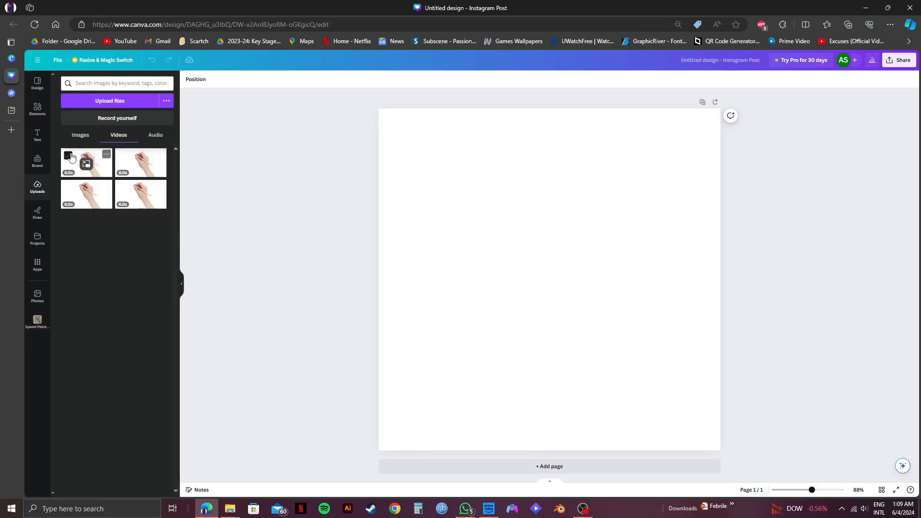
{"action": "left_click", "coordinate": [68, 155]}
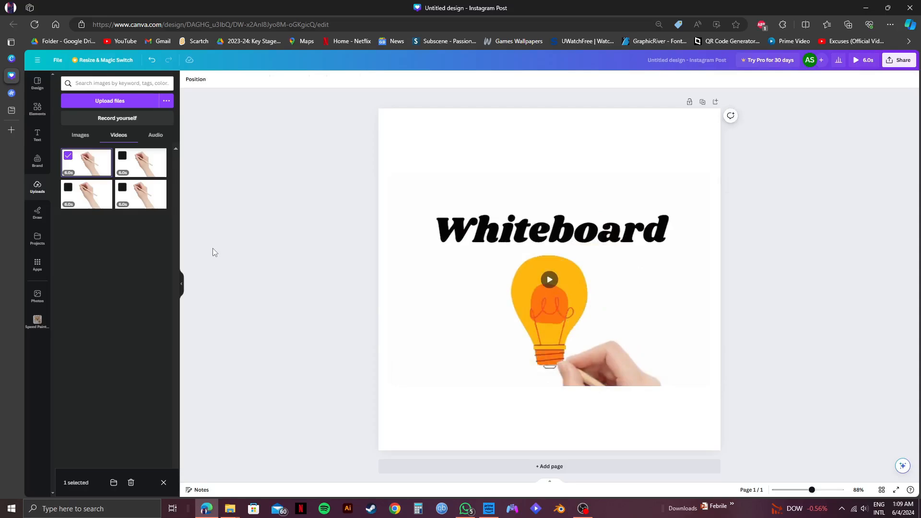
{"action": "left_click", "coordinate": [155, 135]}
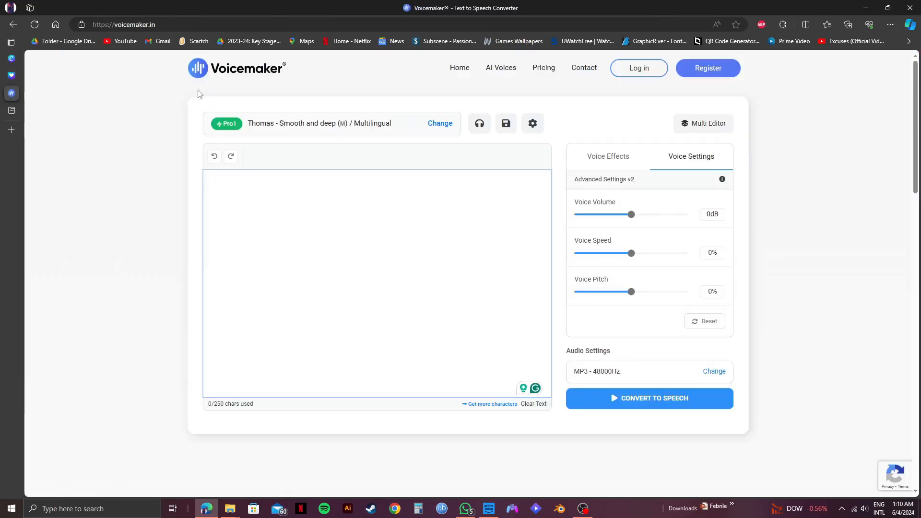
{"action": "mouse_move", "coordinate": [146, 42]}
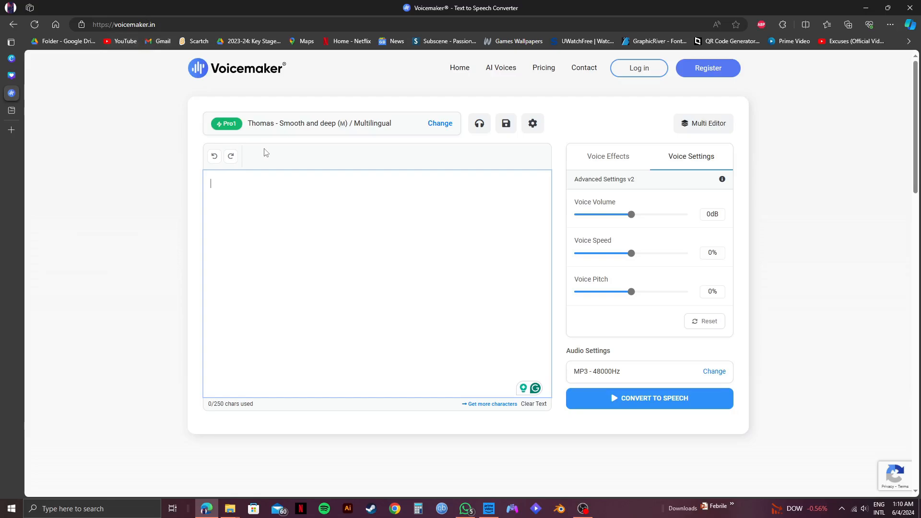
{"action": "mouse_move", "coordinate": [296, 191]}
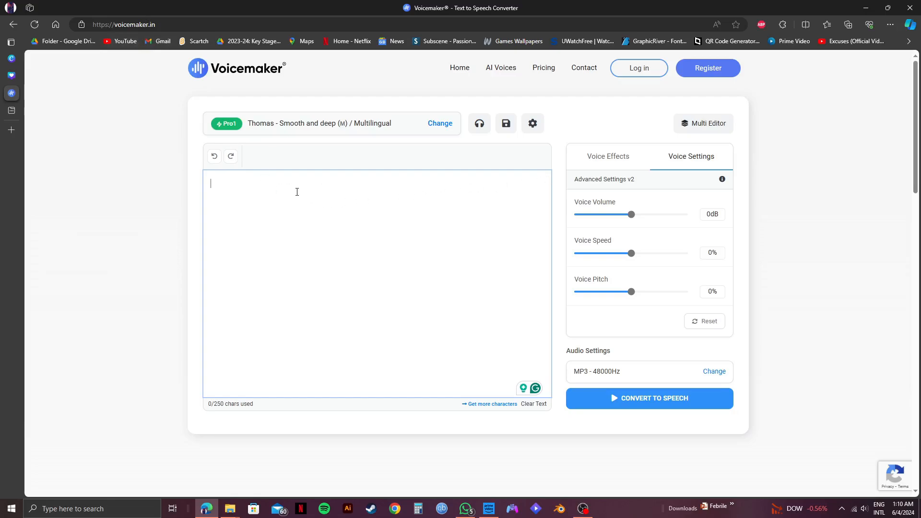
Step: Type 'Hello everyone!' into Voicemaker's script box for the Thomas voice
{"action": "type", "text": "He"}
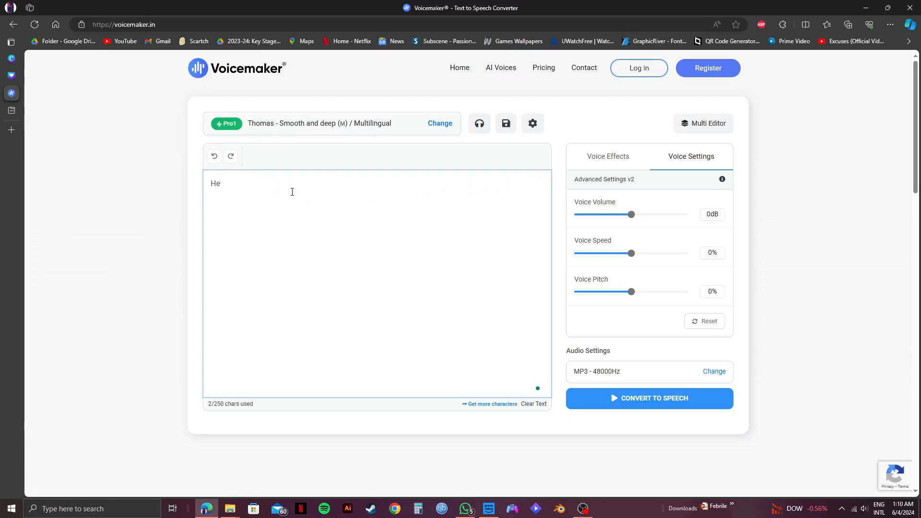
{"action": "type", "text": "llo"}
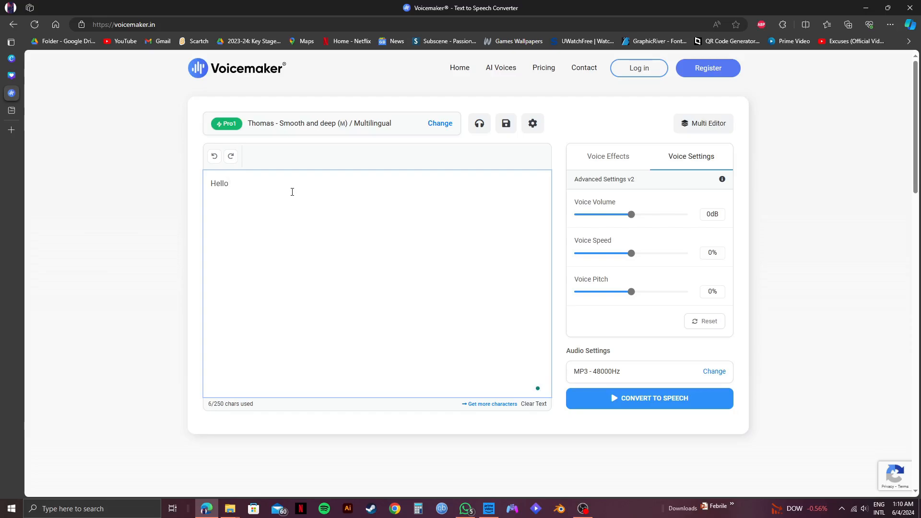
{"action": "type", "text": "everyon"}
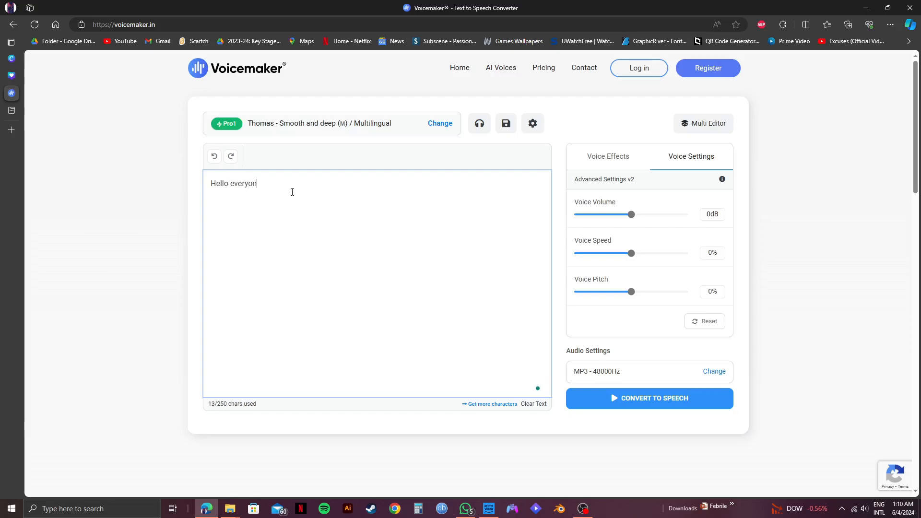
{"action": "type", "text": "e!"}
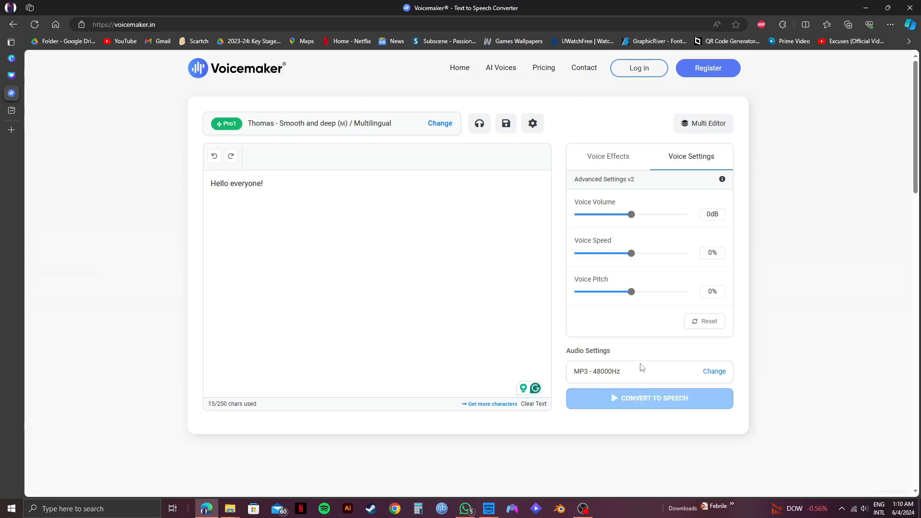
Step: Convert 'Hello everyone!' to speech, download the MP3, and show it in its folder
{"action": "left_click", "coordinate": [649, 398]}
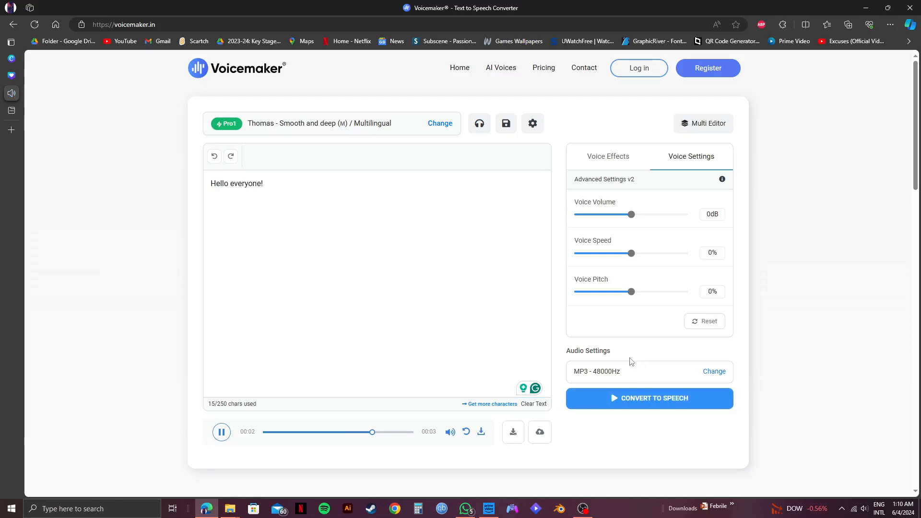
{"action": "left_click", "coordinate": [222, 432]}
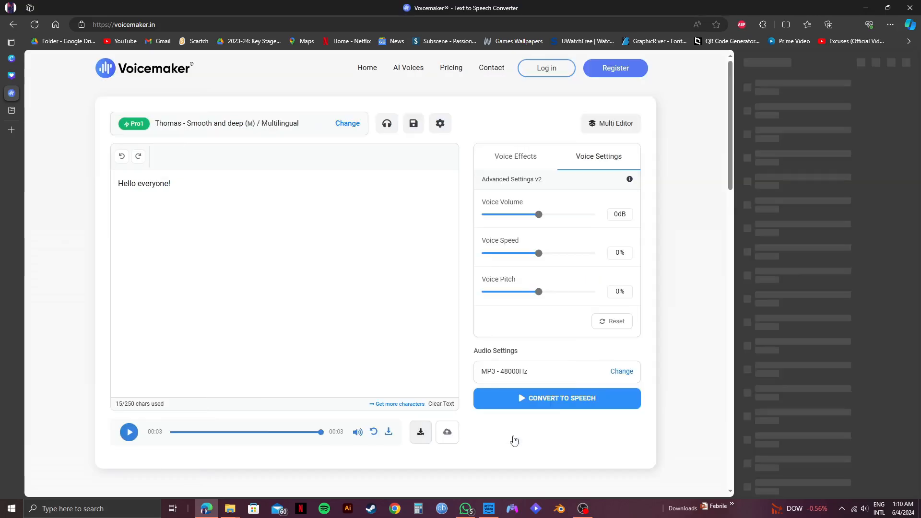
{"action": "left_click", "coordinate": [848, 24]}
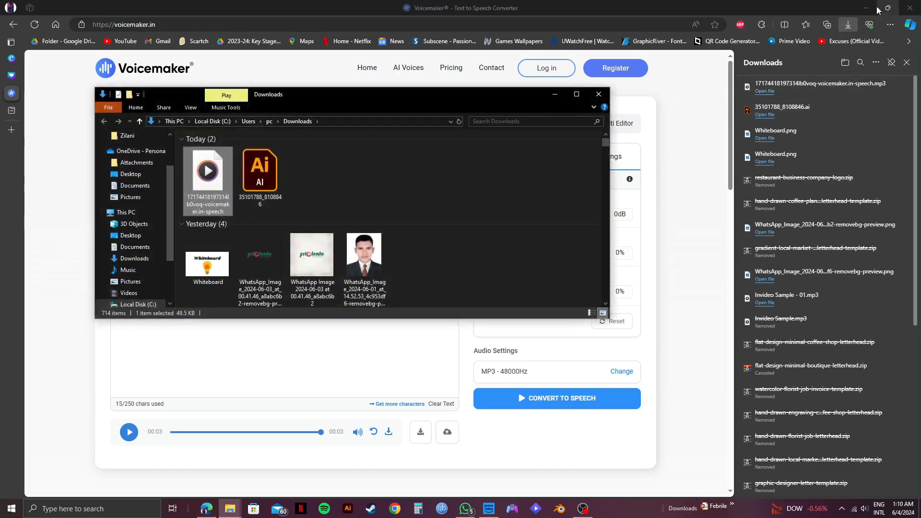
{"action": "left_click", "coordinate": [11, 42]}
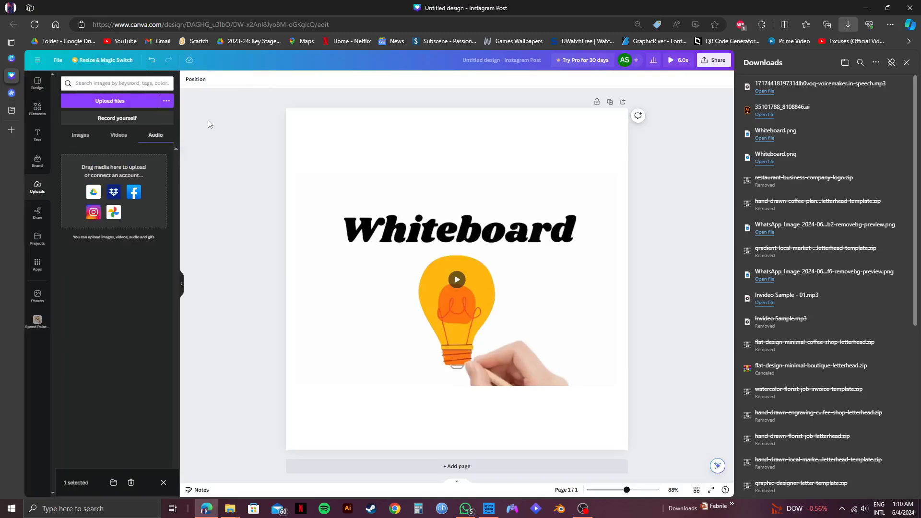
{"action": "mouse_move", "coordinate": [187, 385]}
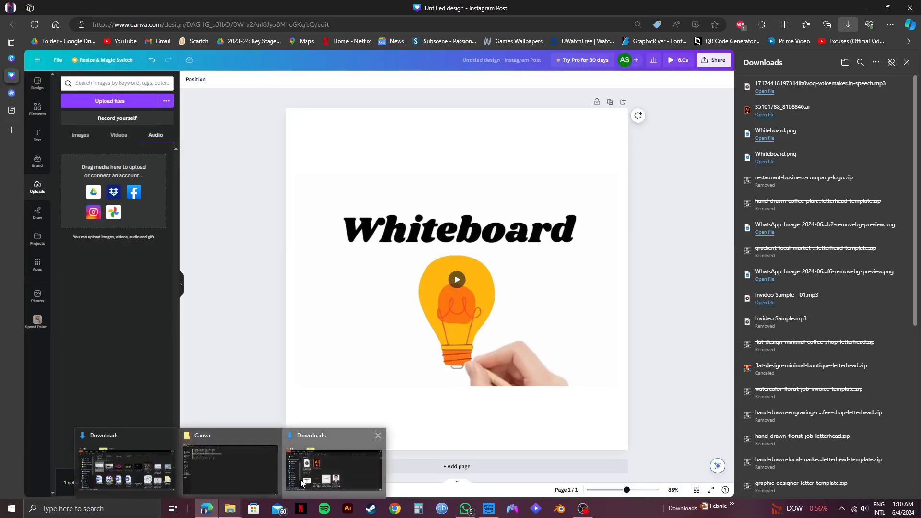
Step: Drag the voiceover MP3 from Downloads into Canva's uploaded audio and preview it
{"action": "left_click", "coordinate": [333, 464]}
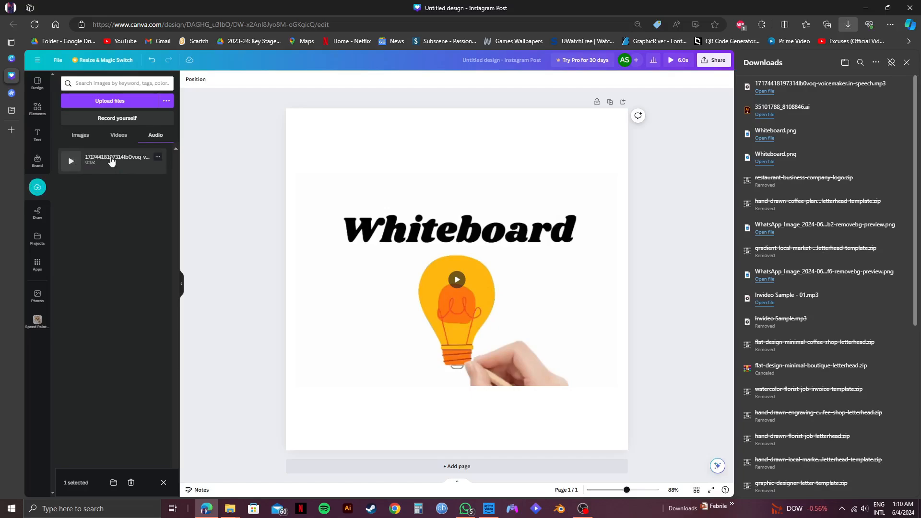
{"action": "left_click", "coordinate": [71, 161]}
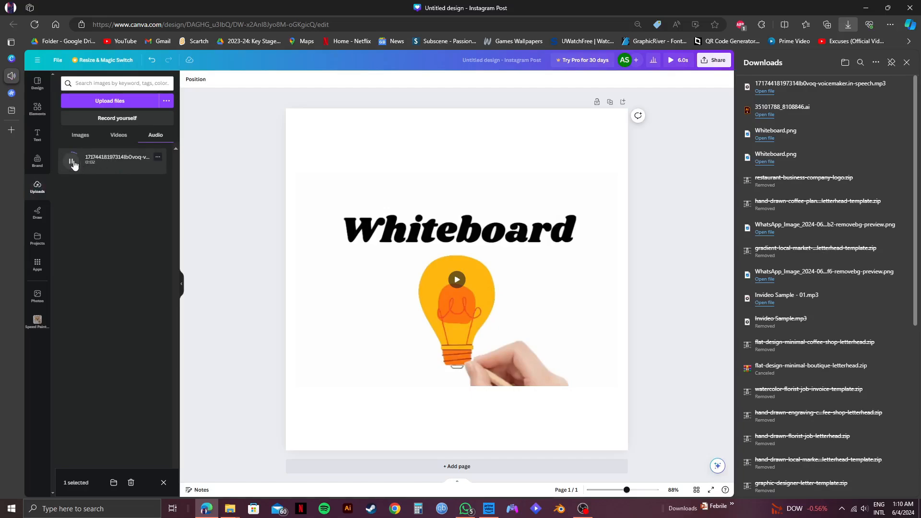
{"action": "left_click", "coordinate": [456, 306]}
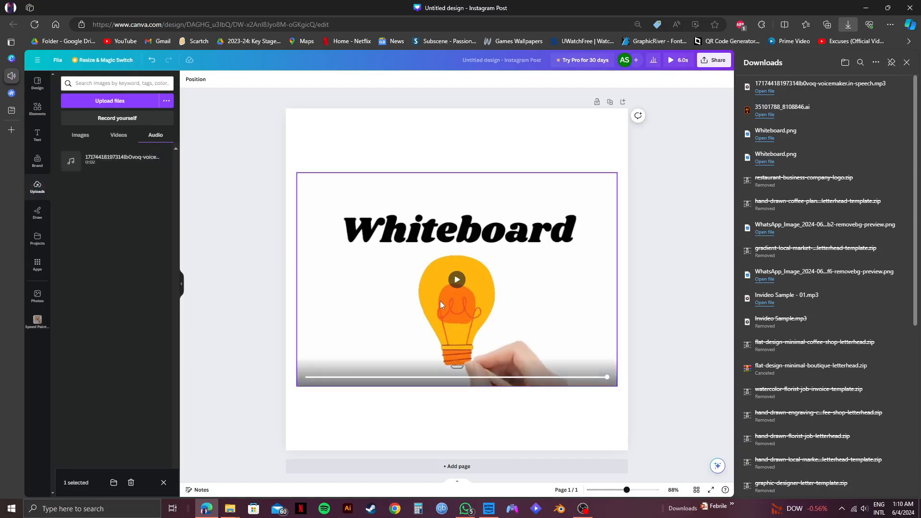
Step: Place the uploaded voiceover audio on the timeline and check it beside the whiteboard video
{"action": "left_click", "coordinate": [456, 280]}
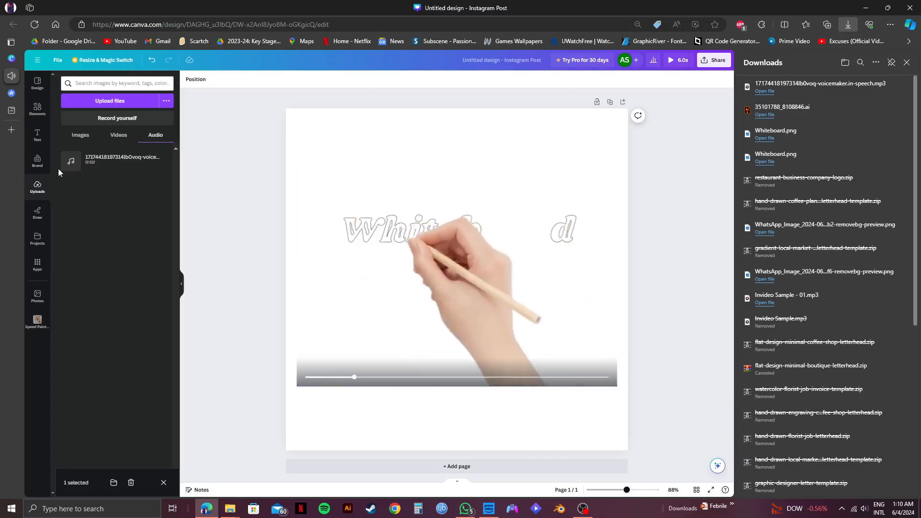
{"action": "left_click", "coordinate": [456, 264]}
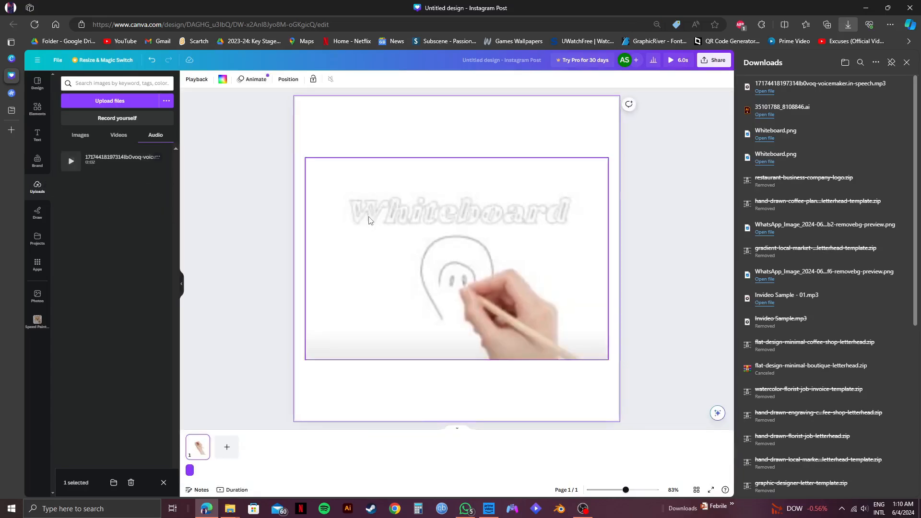
{"action": "left_click", "coordinate": [457, 259]}
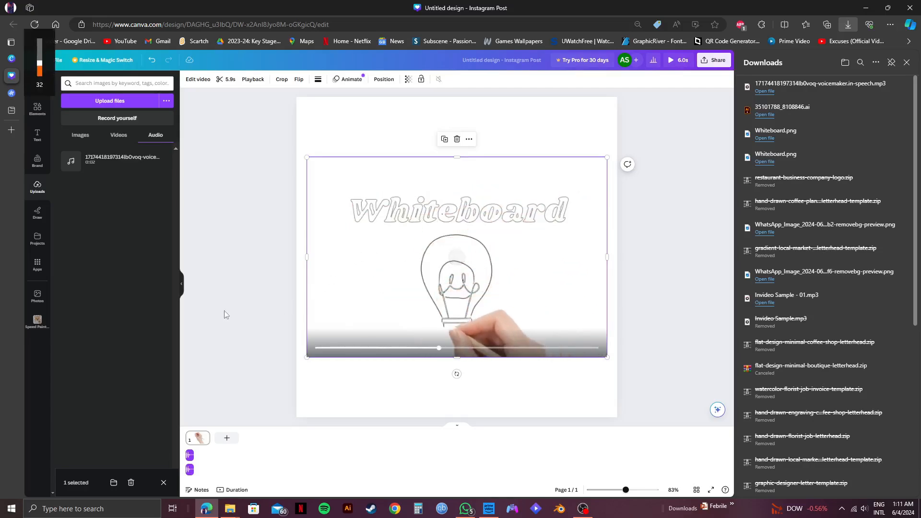
{"action": "left_click", "coordinate": [190, 455]}
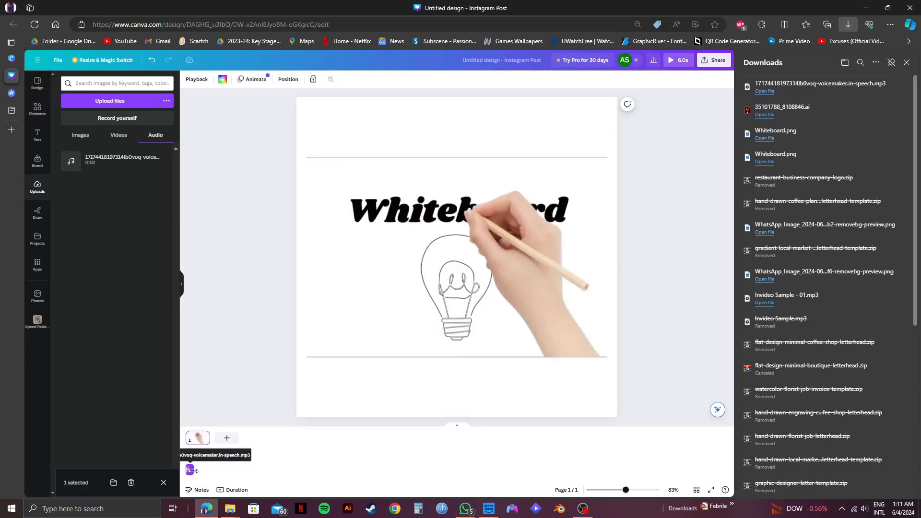
{"action": "left_click", "coordinate": [197, 469]}
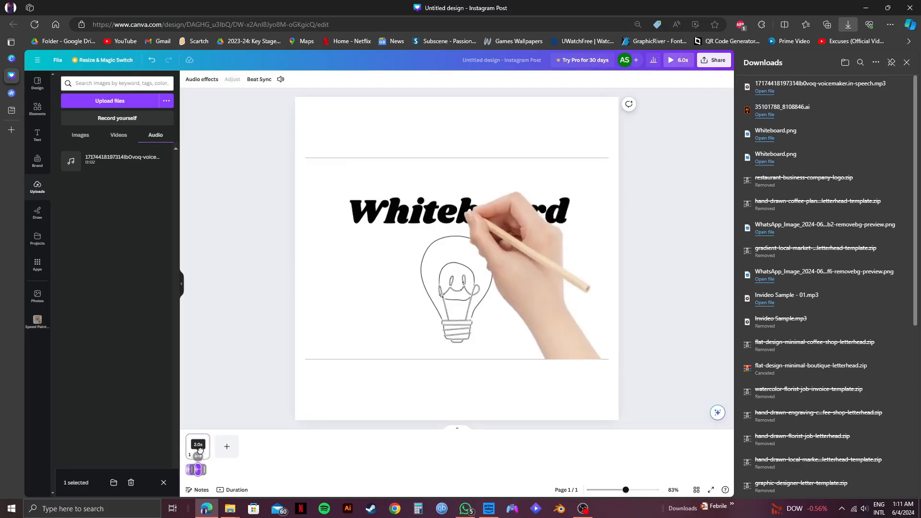
{"action": "left_click", "coordinate": [458, 259]}
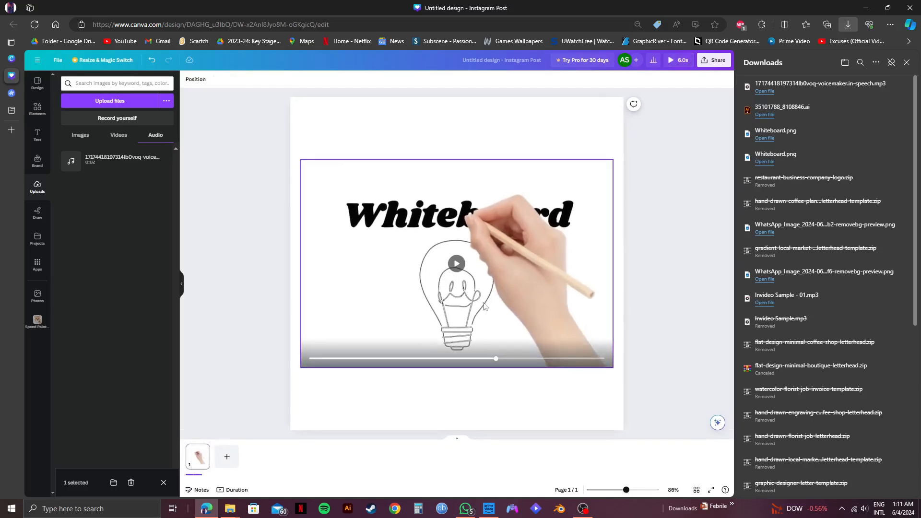